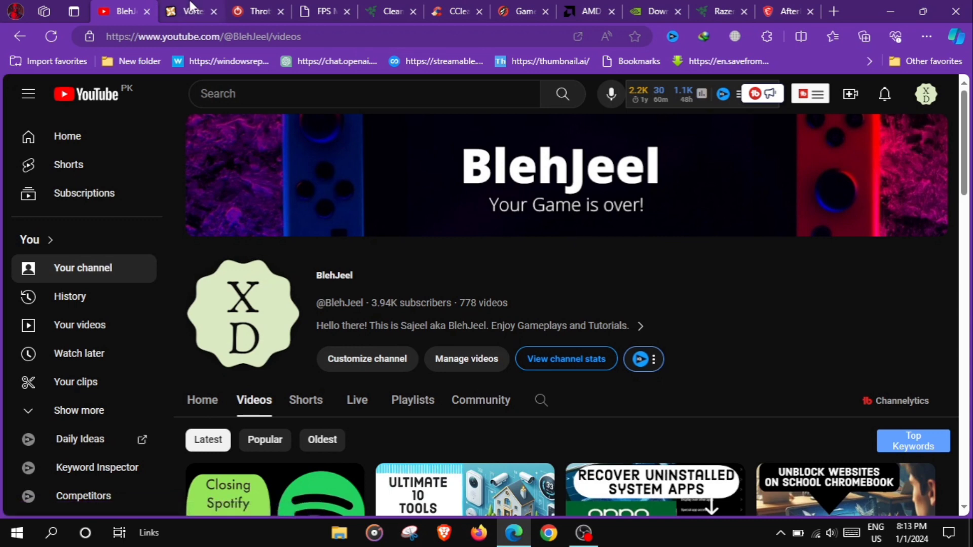
Switch to the Nexus Mods Vortex tab and scroll to its download section
left_click(189, 11)
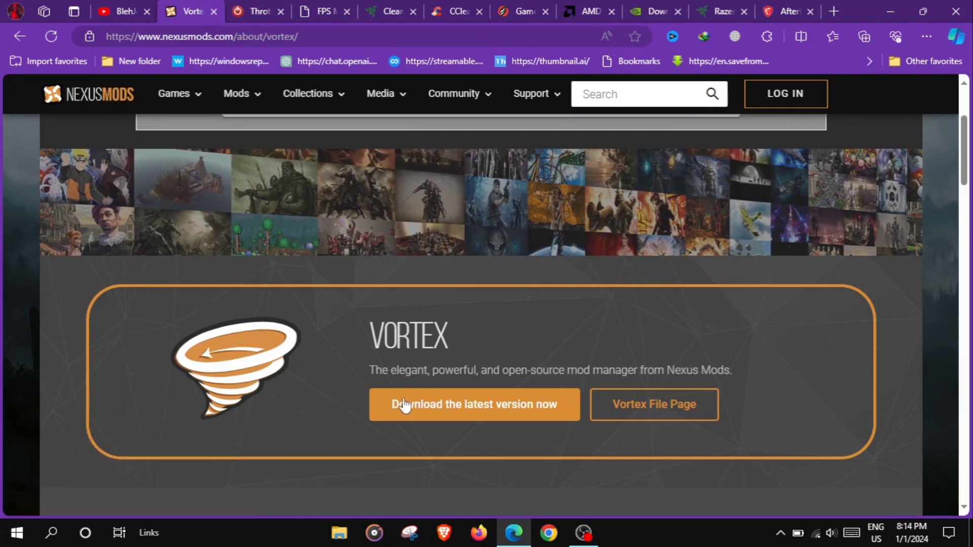
mouse_move(486, 425)
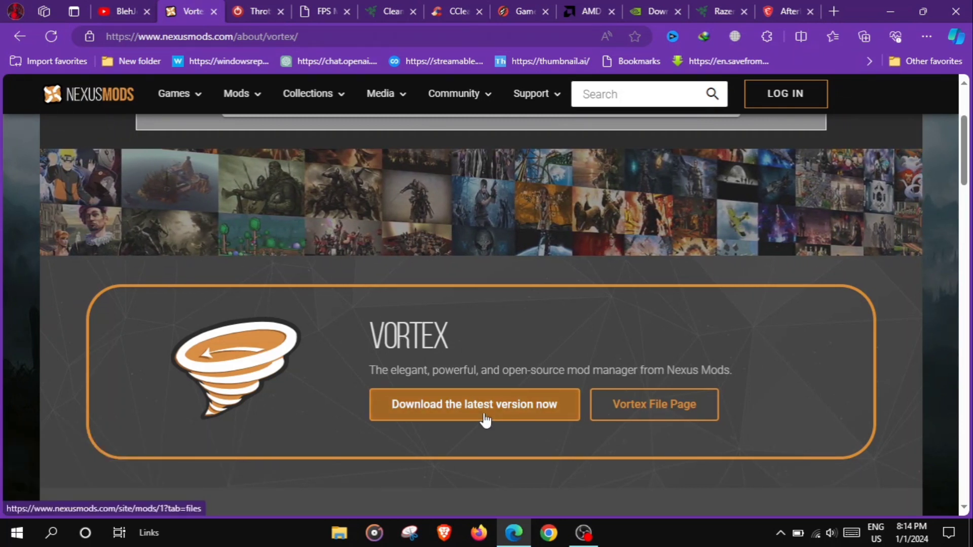
scroll("down", 3)
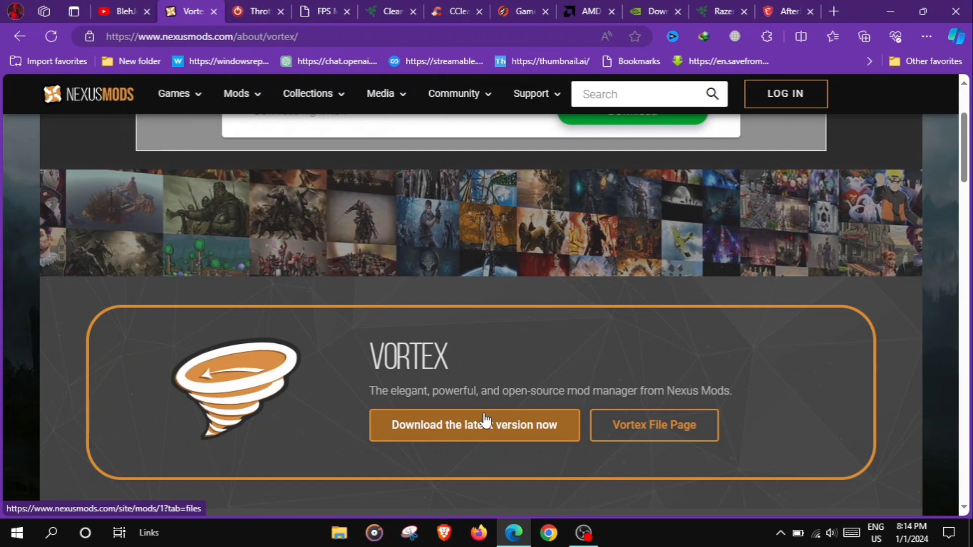
mouse_move(541, 340)
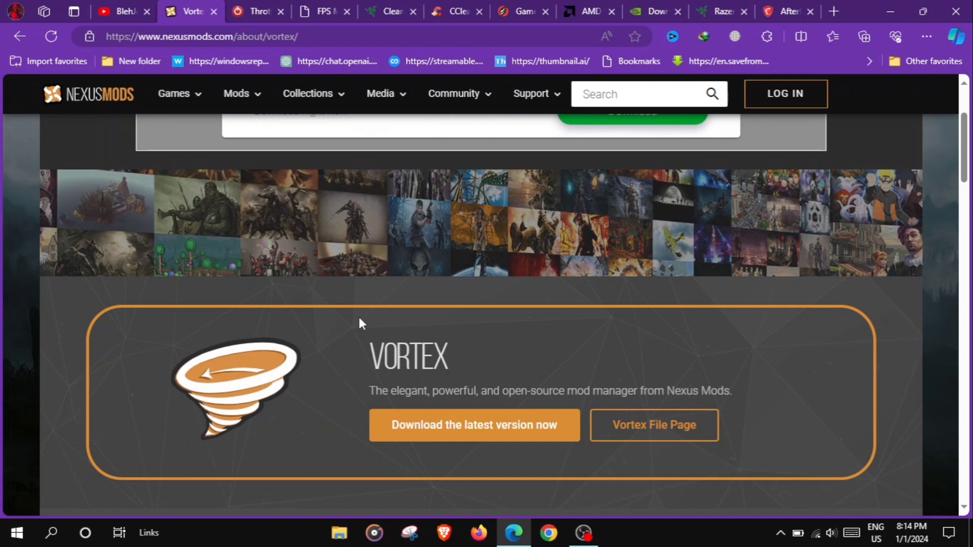
Switch to TechPowerUp's ThrottleStop tab and scroll down to the 9.6 Version History
left_click(257, 11)
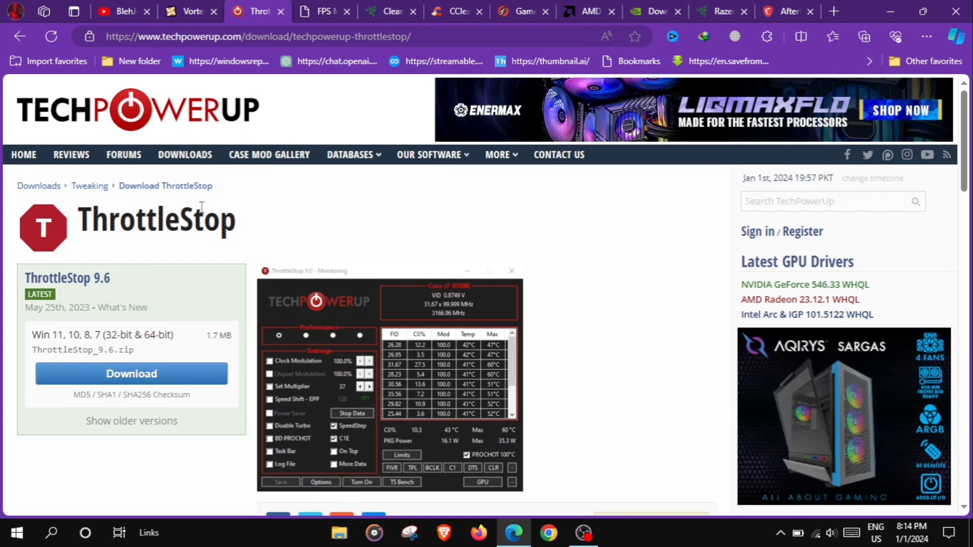
scroll("down", 3)
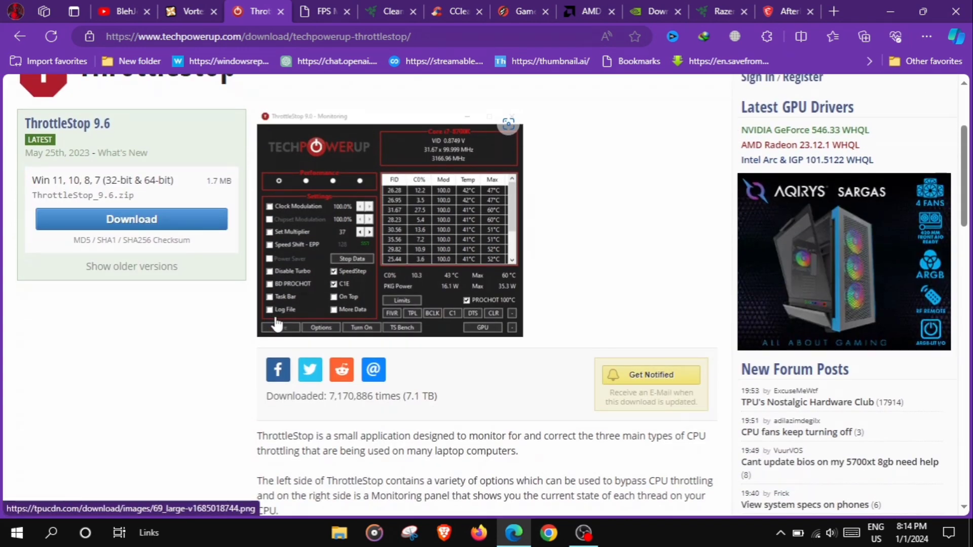
scroll("down", 3)
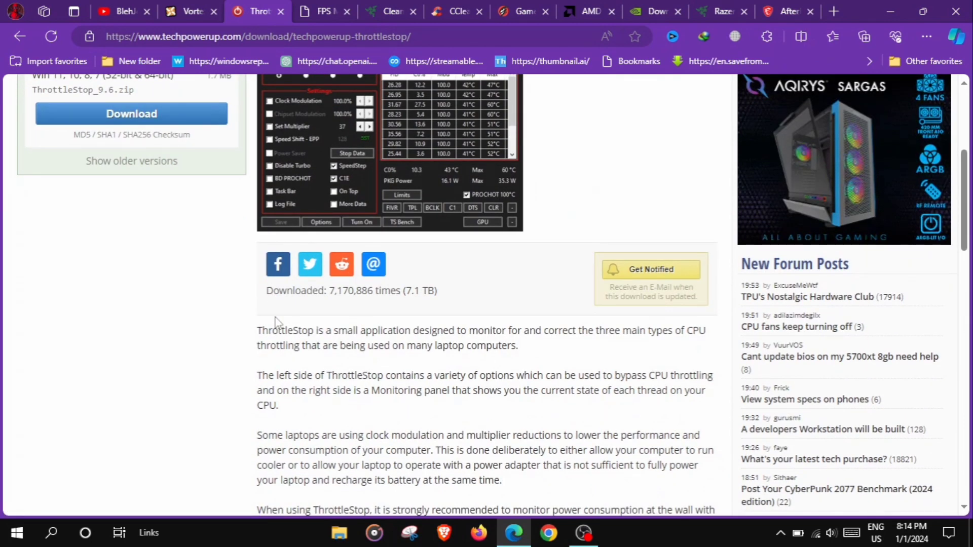
scroll("down", 3)
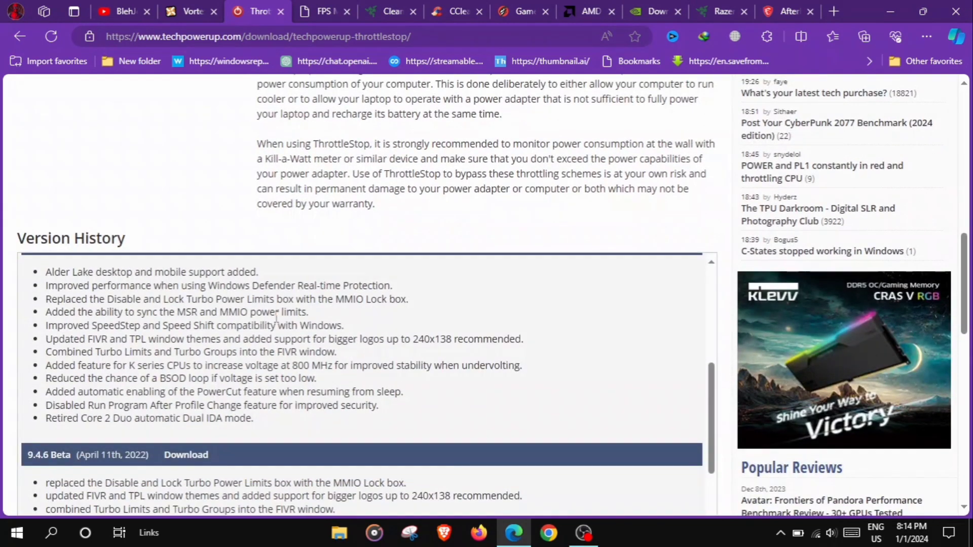
scroll("down", 3)
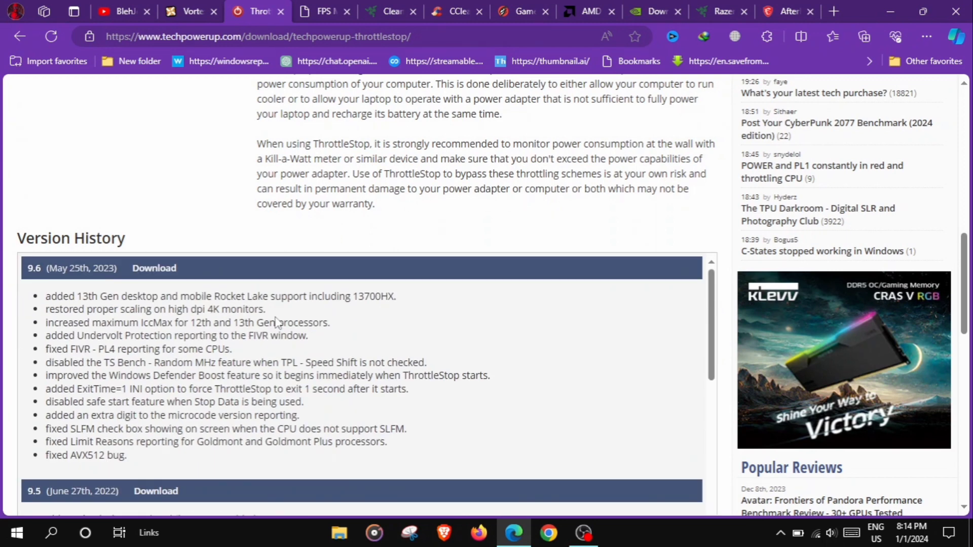
mouse_move(311, 4)
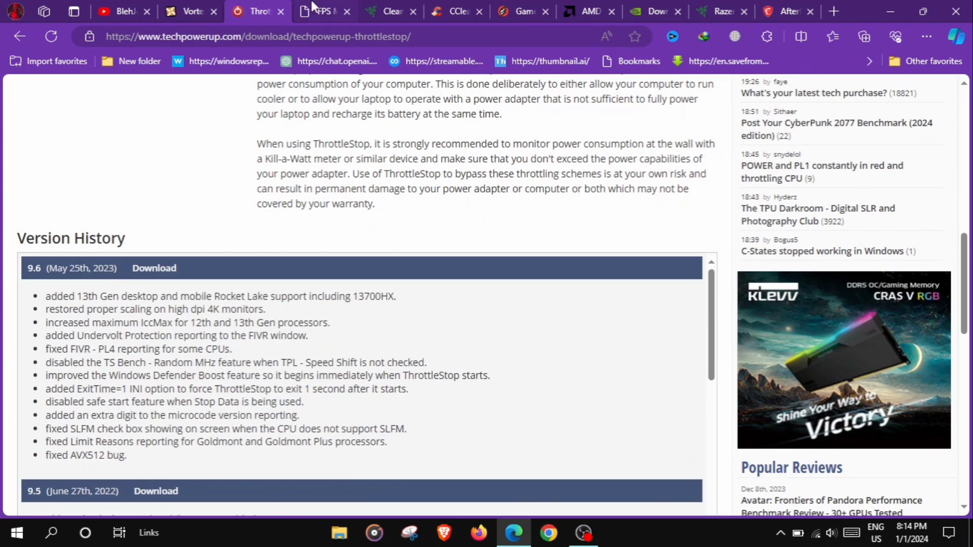
Show the FPS Monitor homepage, scrolling down briefly and back to its overlay intro
left_click(327, 11)
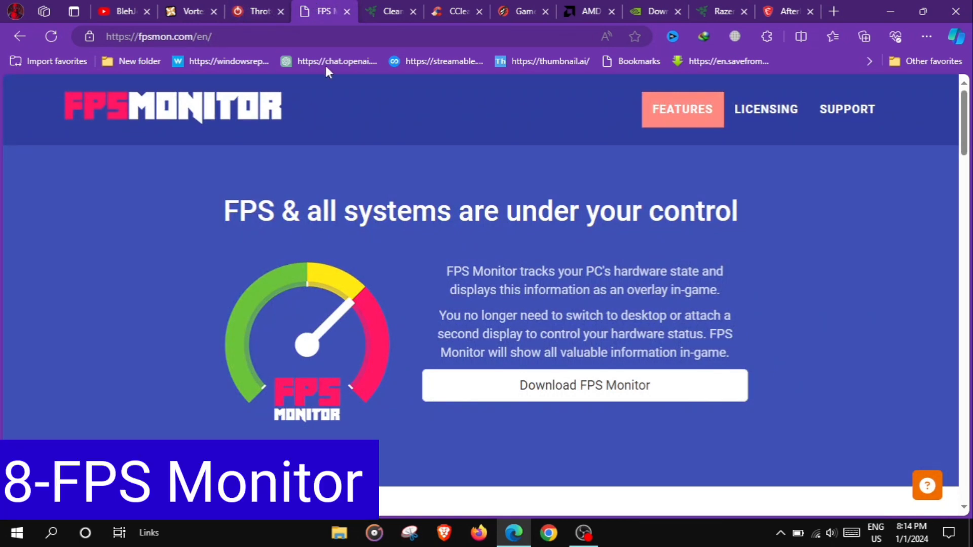
mouse_move(318, 225)
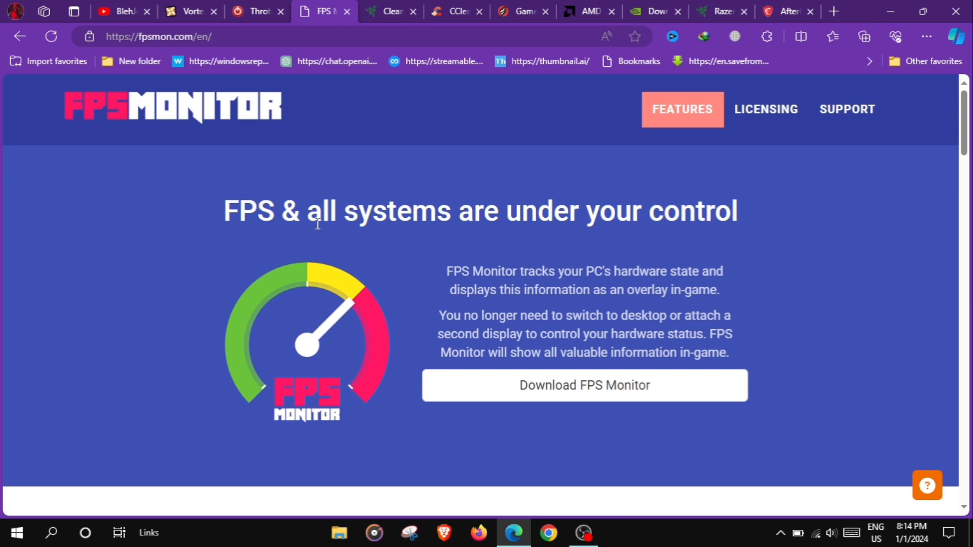
scroll("down", 3)
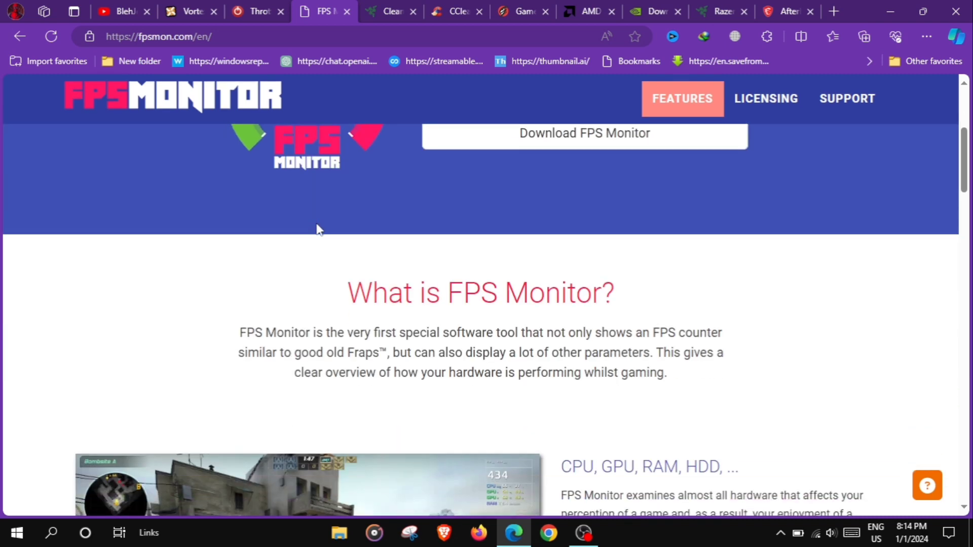
scroll("up", 3)
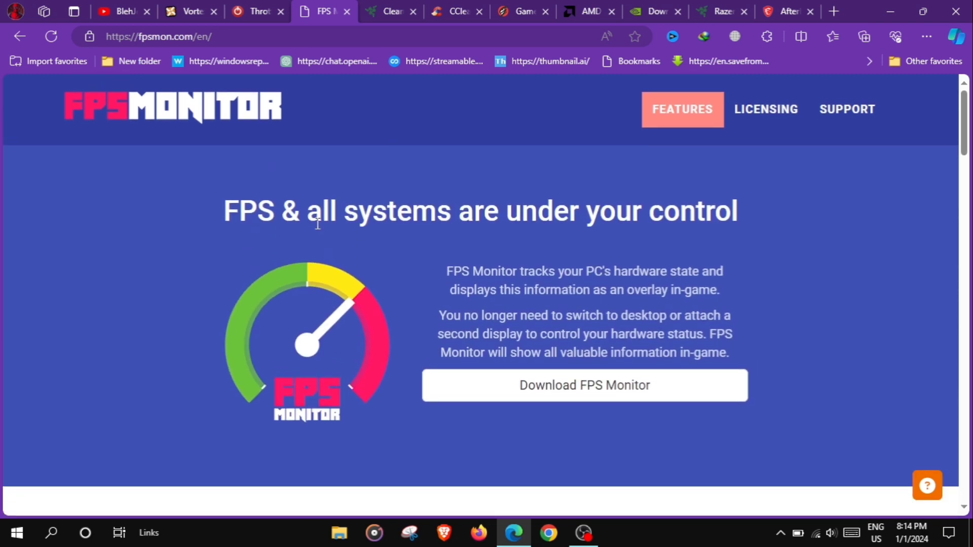
Switch to the Razer Cortex System Booster tab with its clean-up pitch
left_click(388, 11)
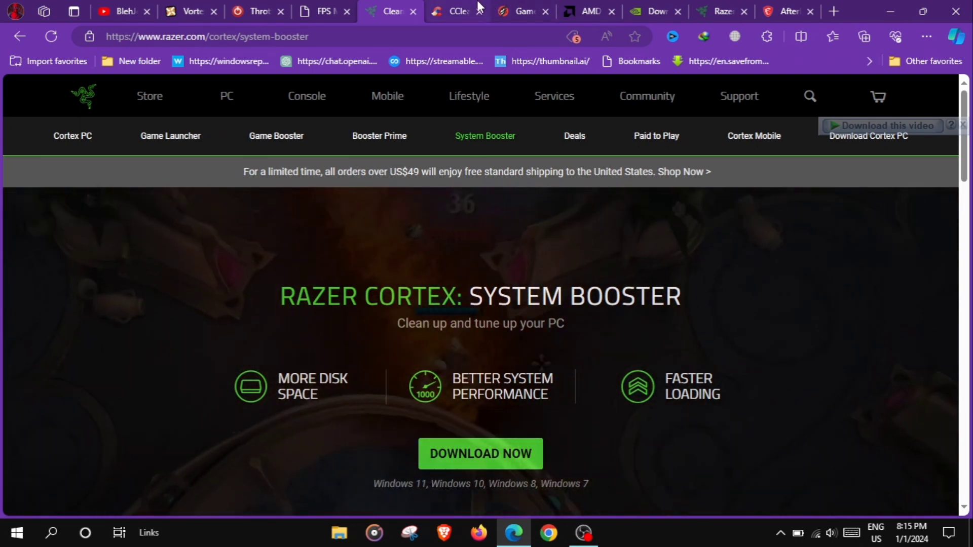
Show the CCleaner homepage and scroll through its Pro and free download offers
left_click(456, 11)
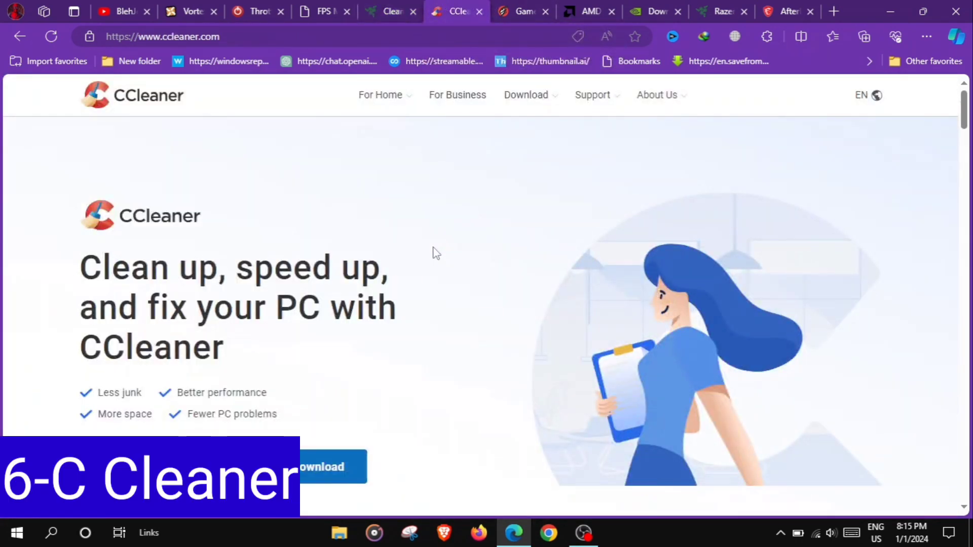
scroll("down", 3)
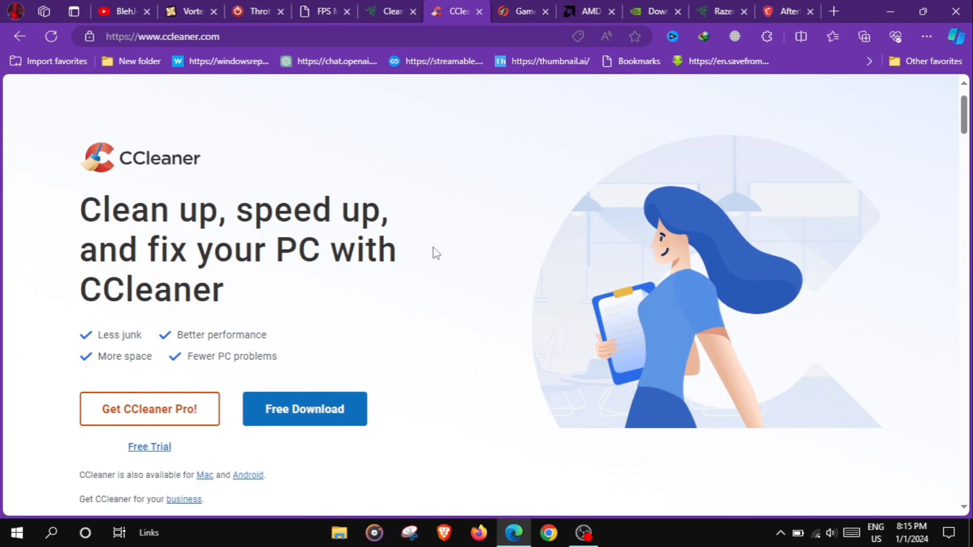
scroll("down", 3)
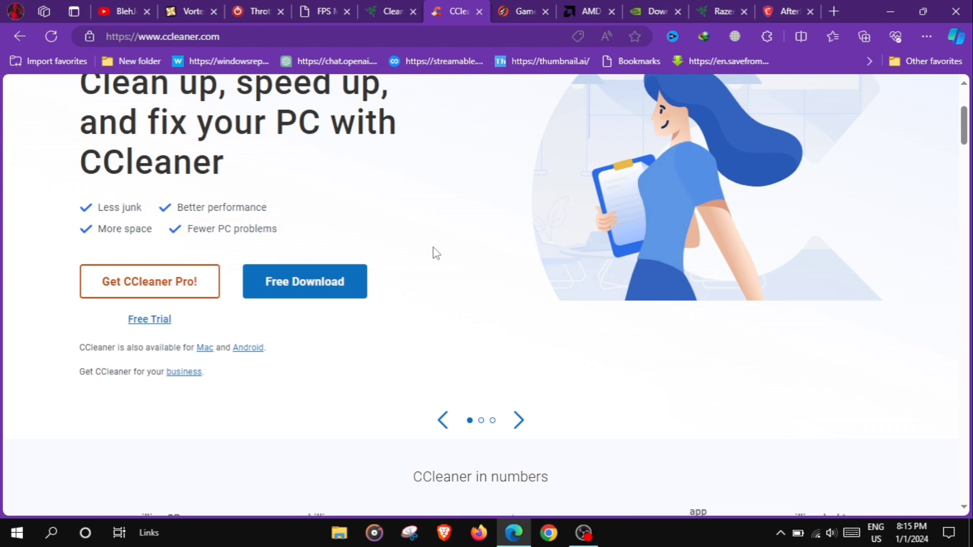
scroll("down", 3)
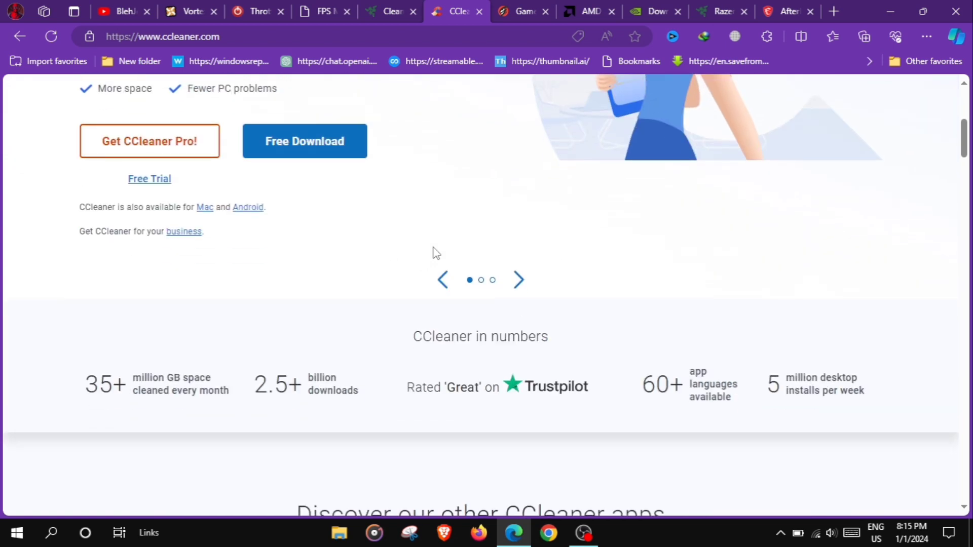
scroll("up", 3)
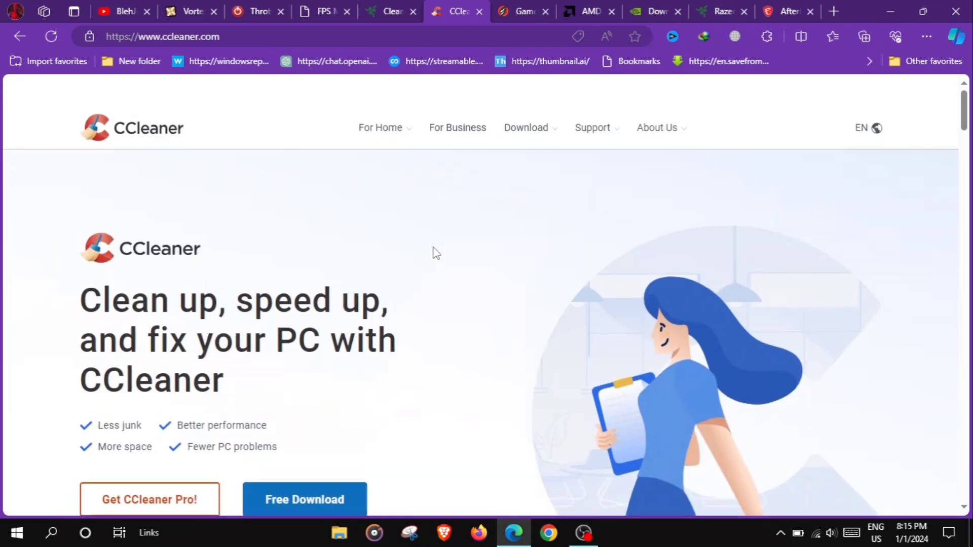
scroll("down", 3)
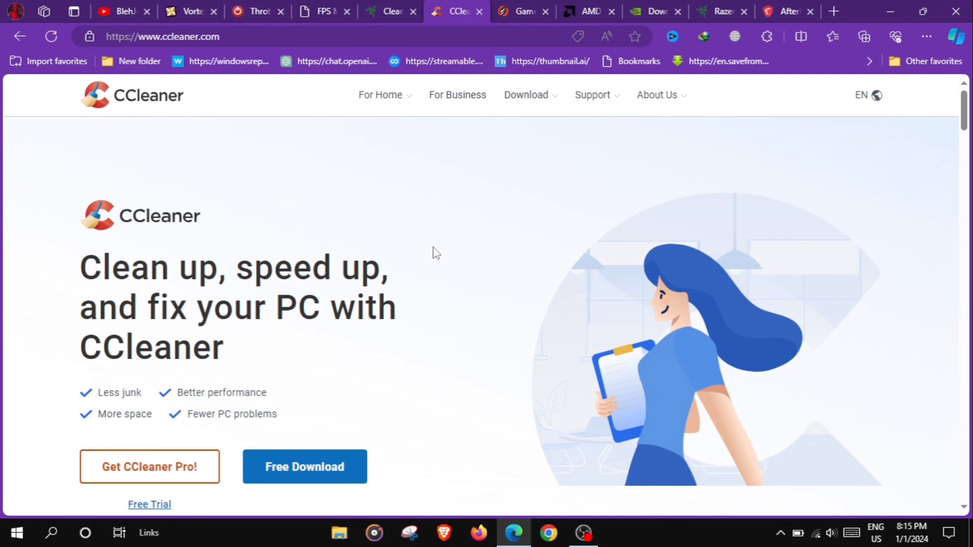
Switch to the GameSave Manager tab and scroll slightly past its backup tagline
left_click(523, 12)
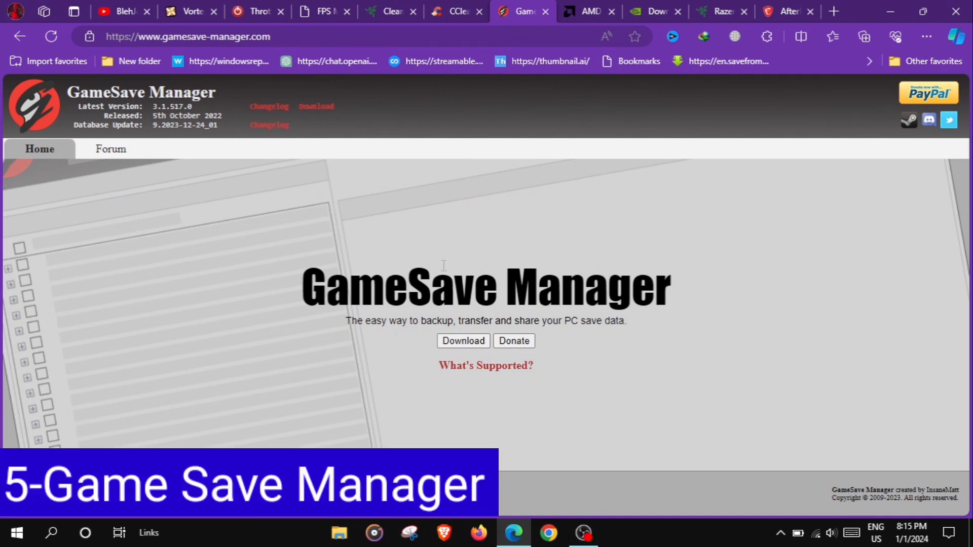
scroll("down", 3)
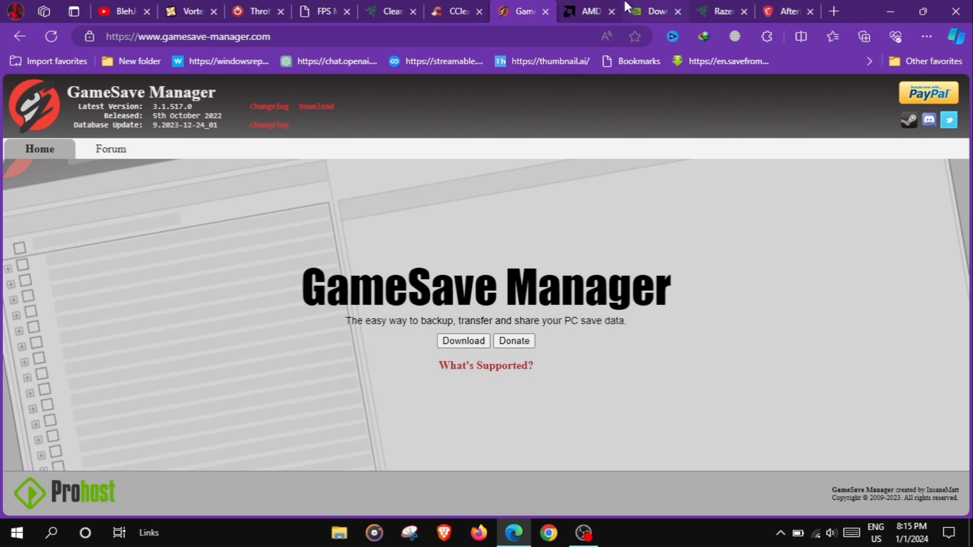
Browse the AMD Adrenalin Edition page down to its video, then move to the GeForce Experience tab
left_click(590, 11)
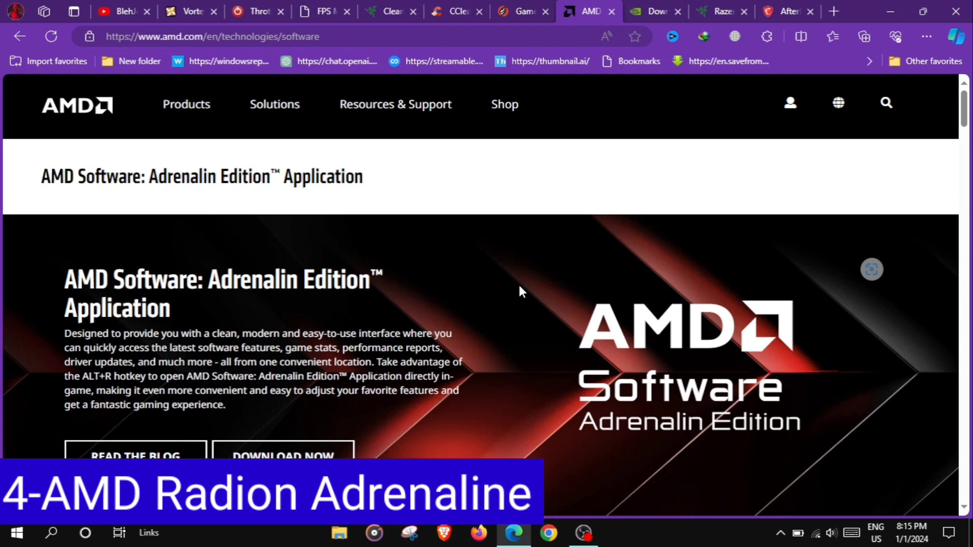
mouse_move(407, 371)
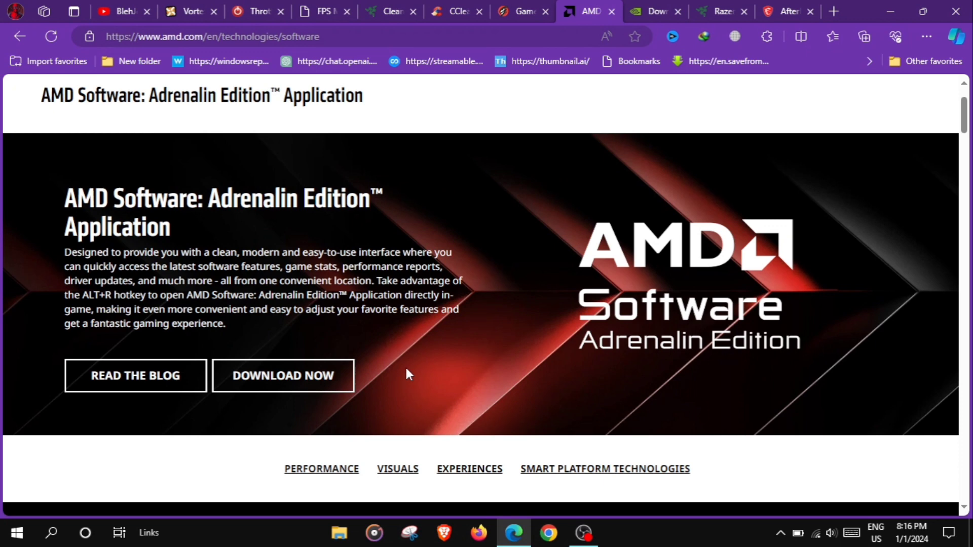
scroll("down", 3)
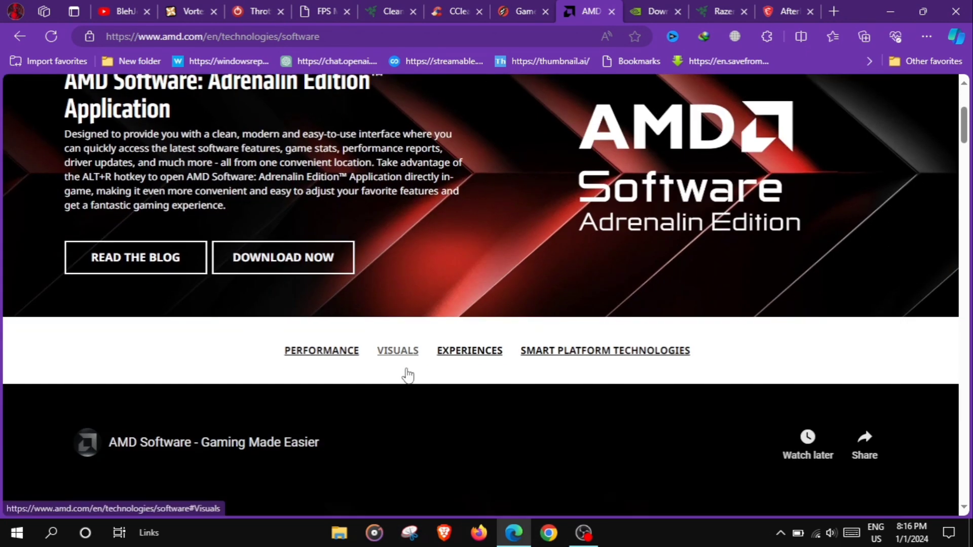
scroll("down", 3)
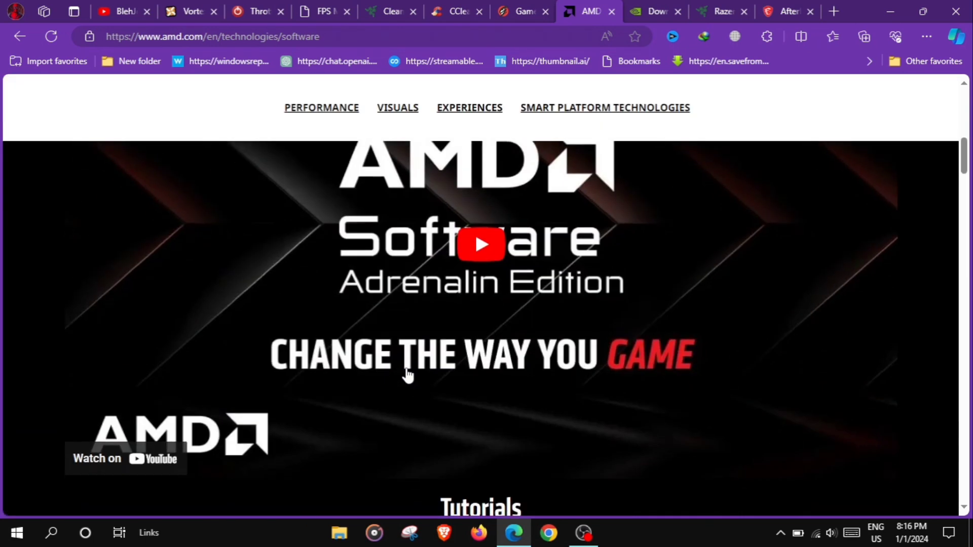
scroll("up", 3)
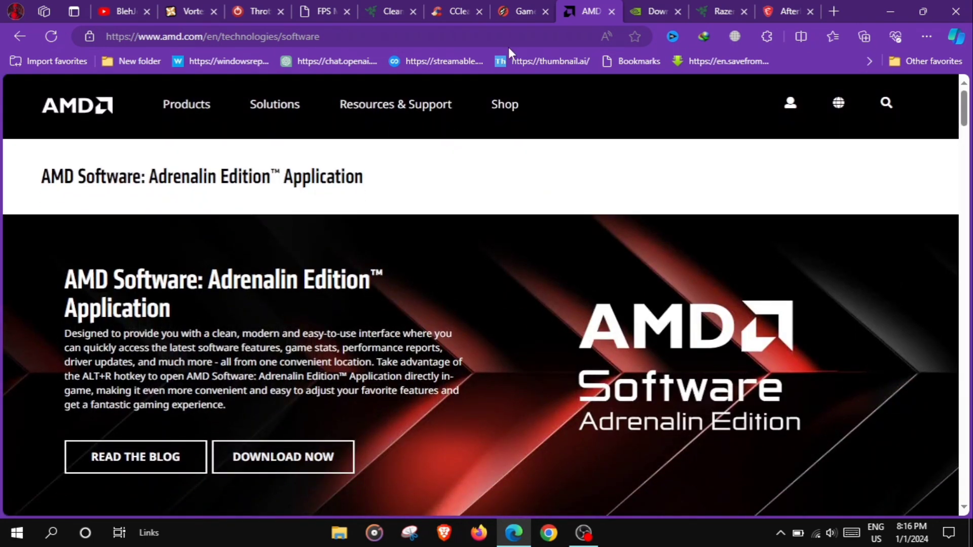
left_click(653, 11)
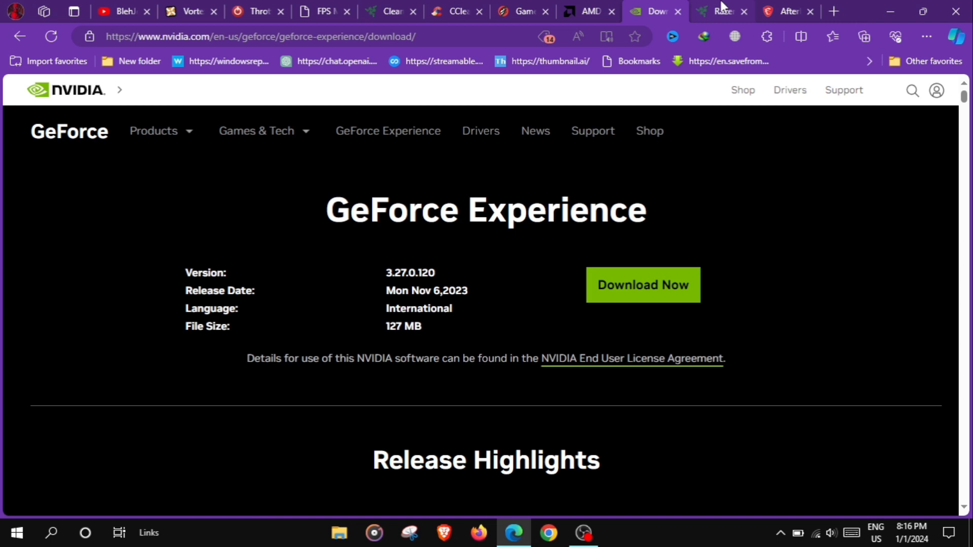
Move from the GeForce Experience download page to the Razer Cortex Game Booster tab
left_click(719, 11)
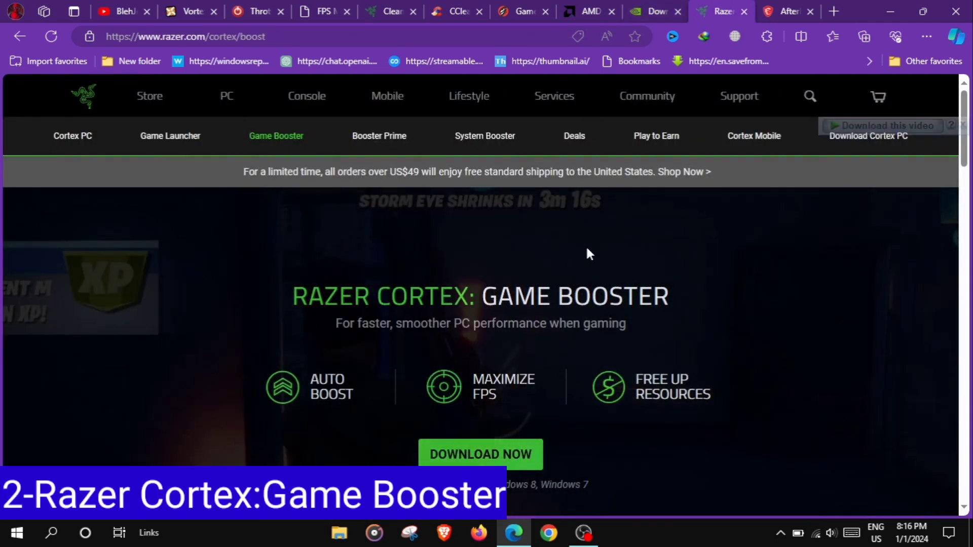
mouse_move(606, 241)
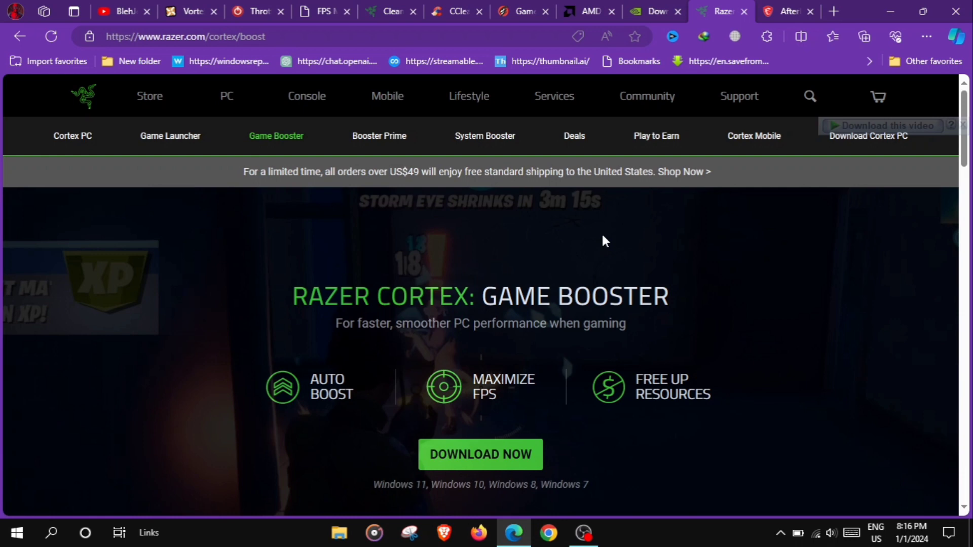
Move from Game Booster to the MSI Afterburner landing page
left_click(786, 11)
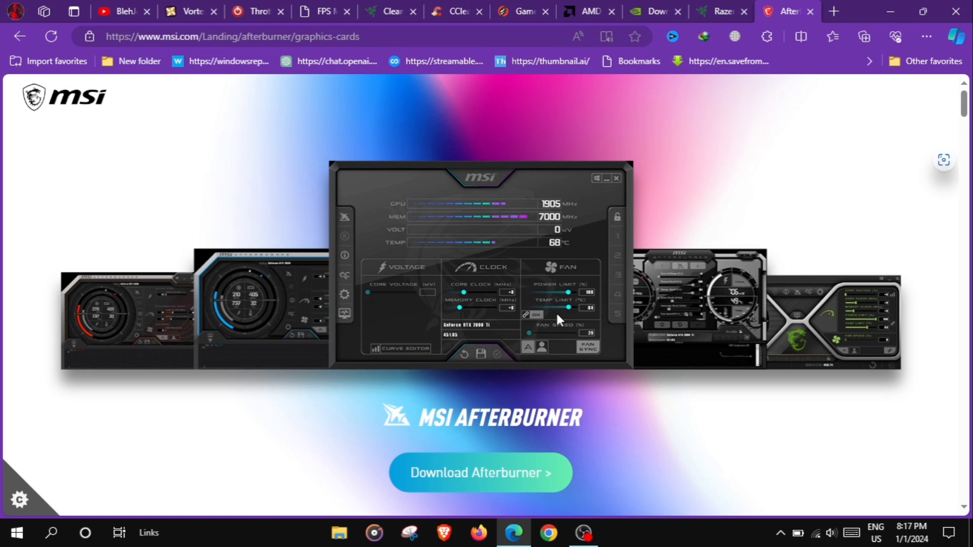
mouse_move(432, 226)
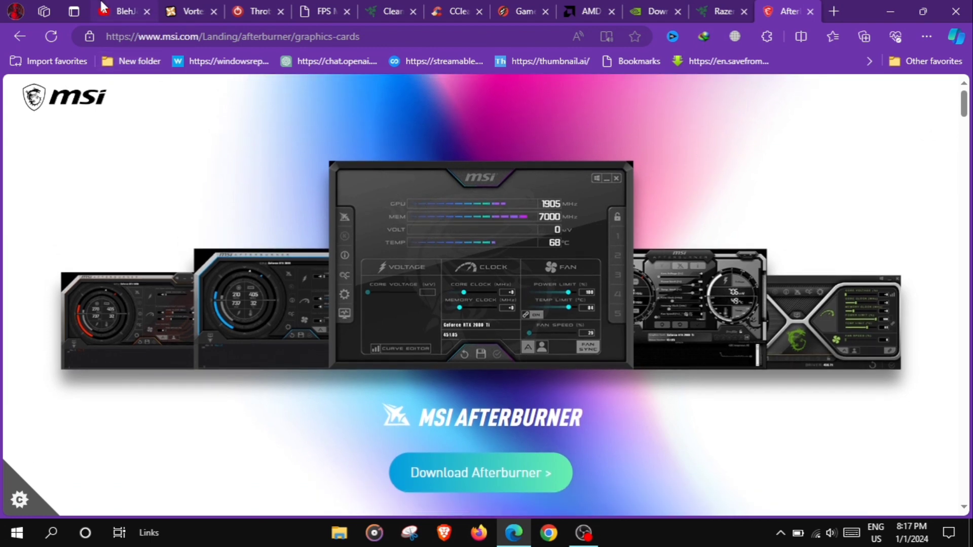
Switch to the BlehJeel YouTube tab and scroll down through the channel's Videos grid
left_click(121, 11)
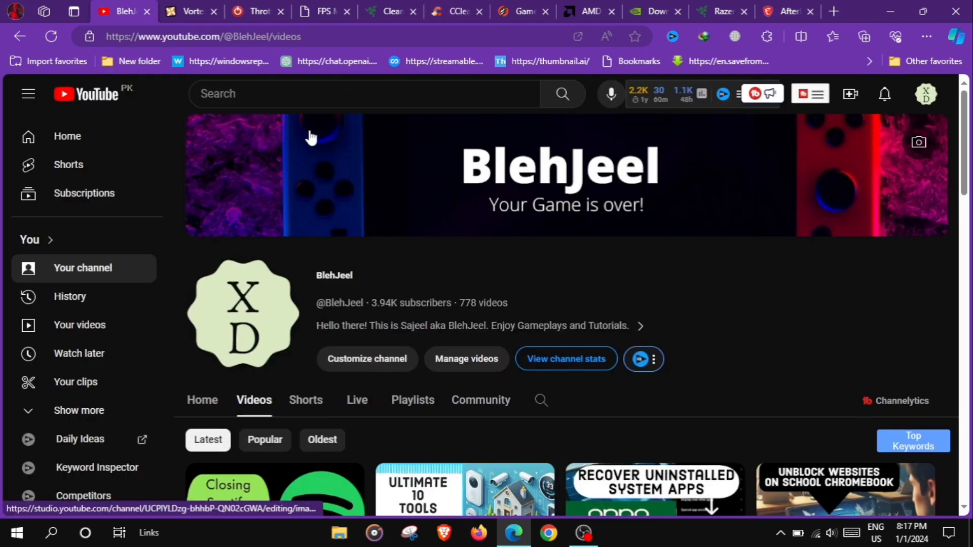
scroll("down", 3)
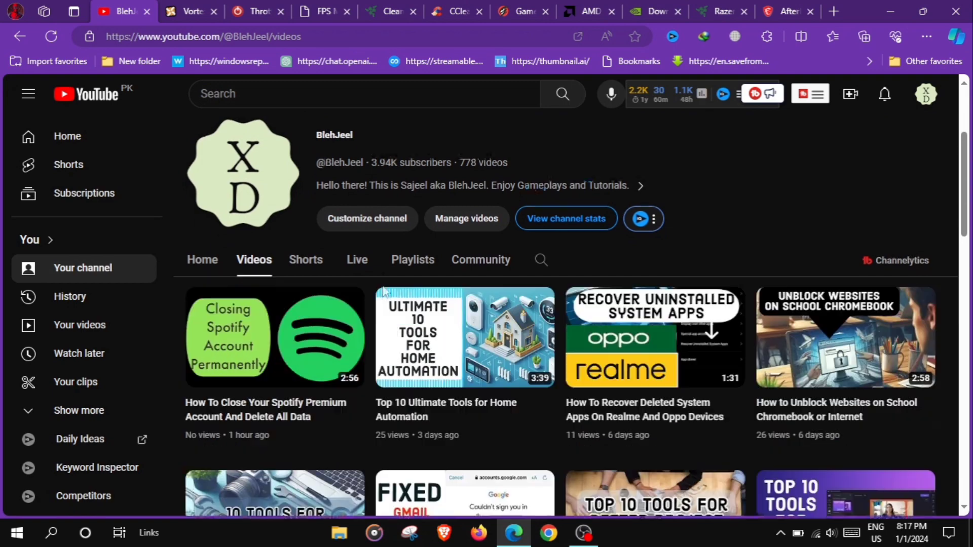
scroll("down", 3)
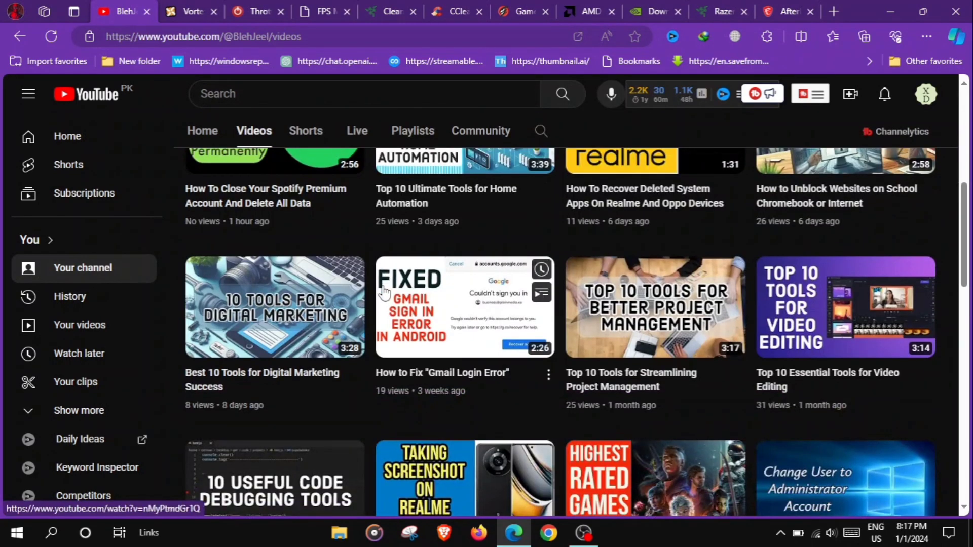
scroll("down", 3)
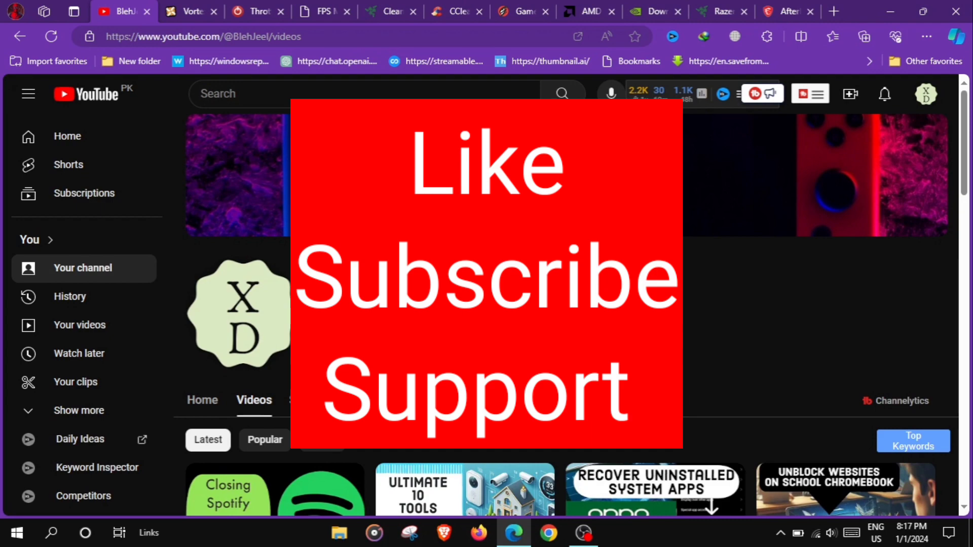
scroll("down", 3)
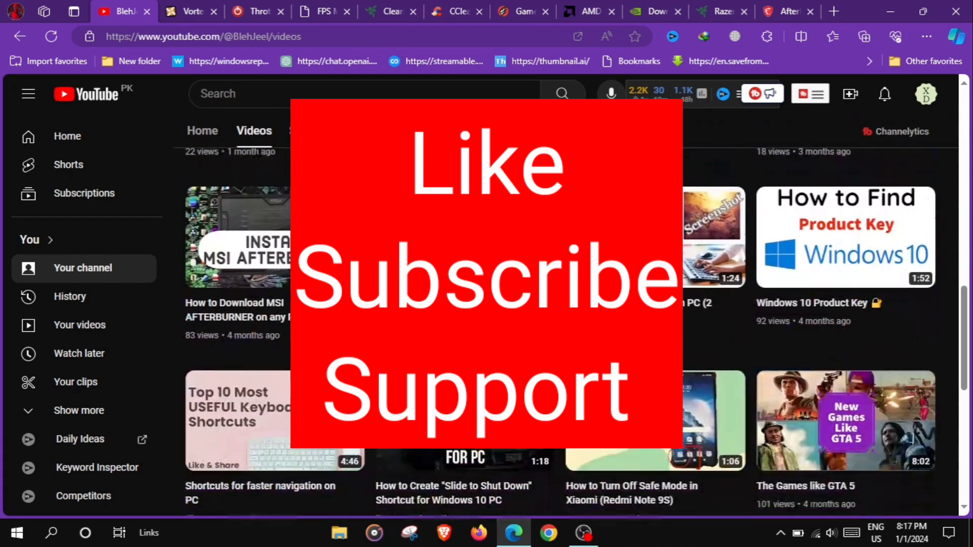